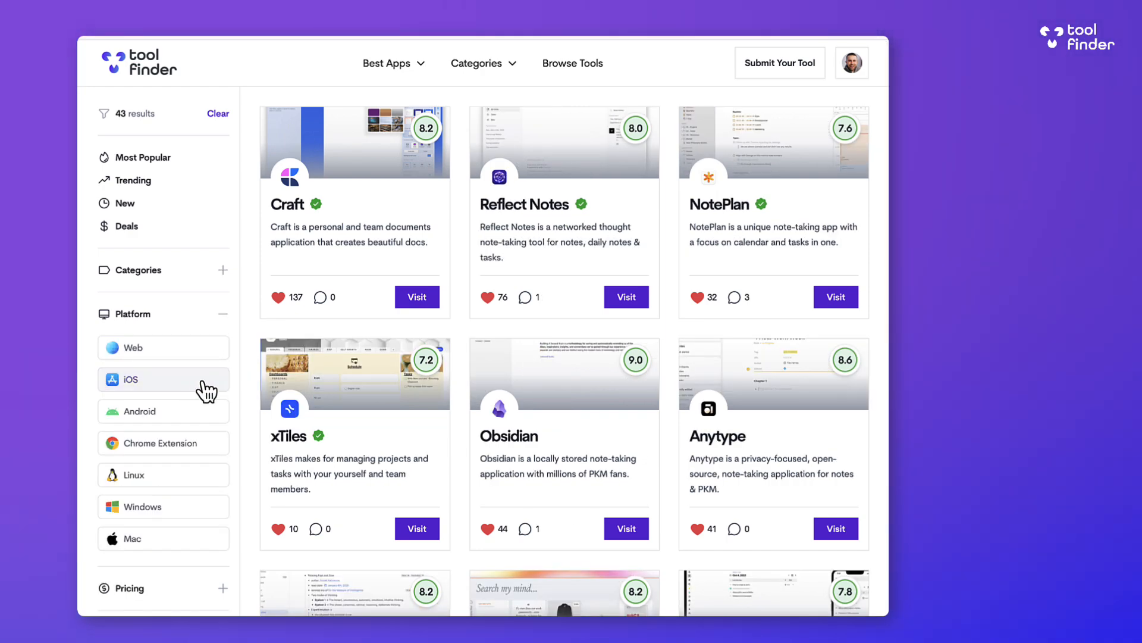
Browse the free-versus-premium Compare plans table before entering the December 2024 calendar
left_click(509, 435)
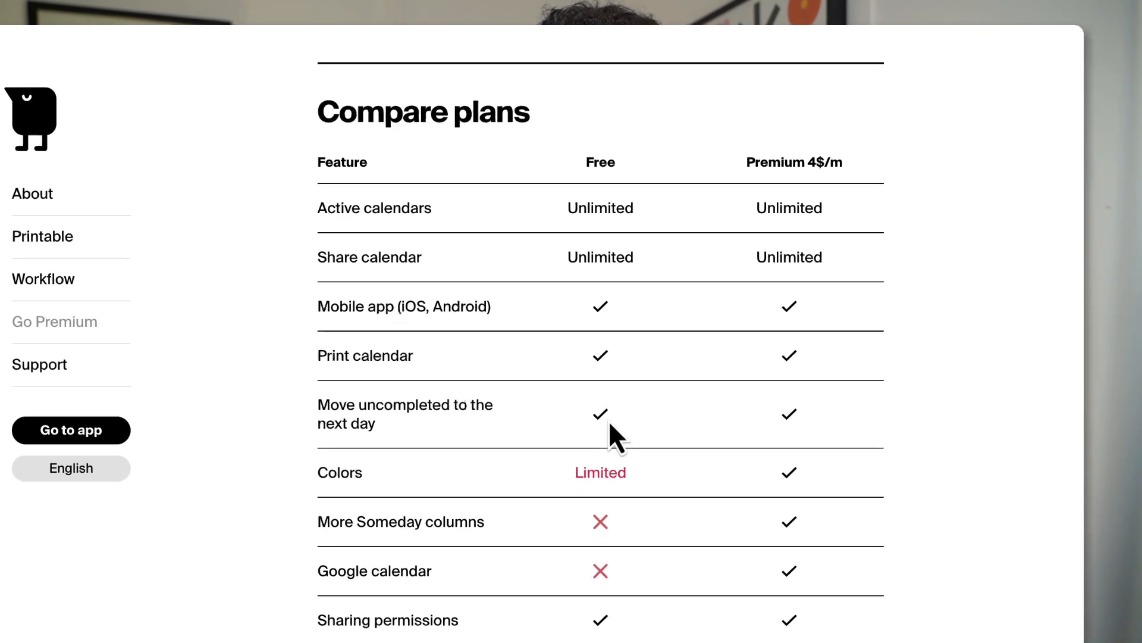
scroll("down", 3)
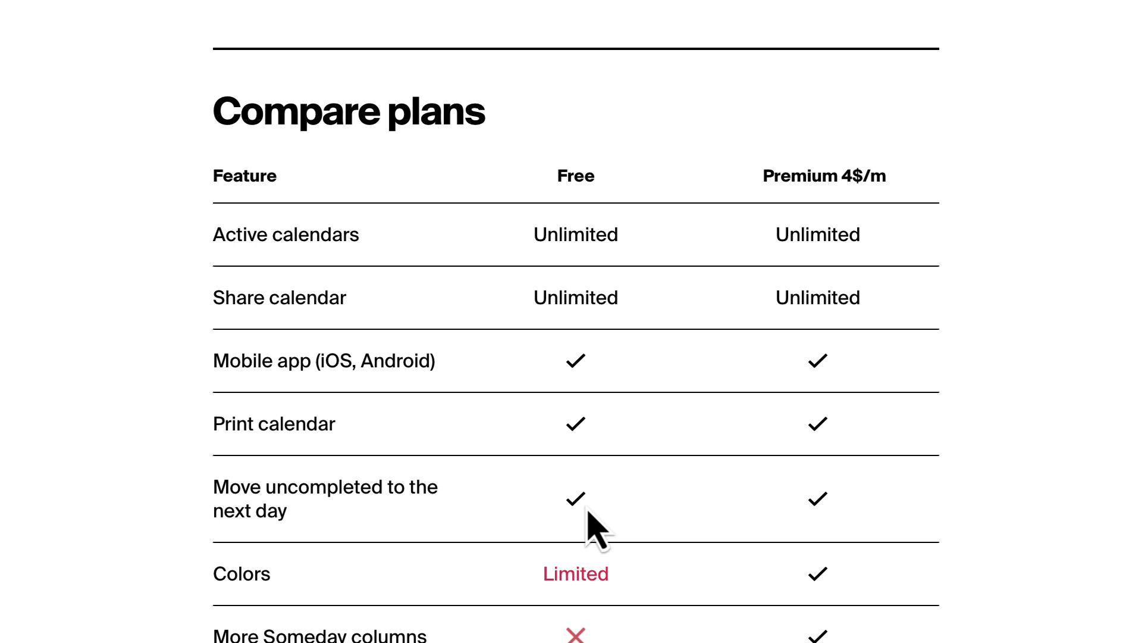
scroll("down", 3)
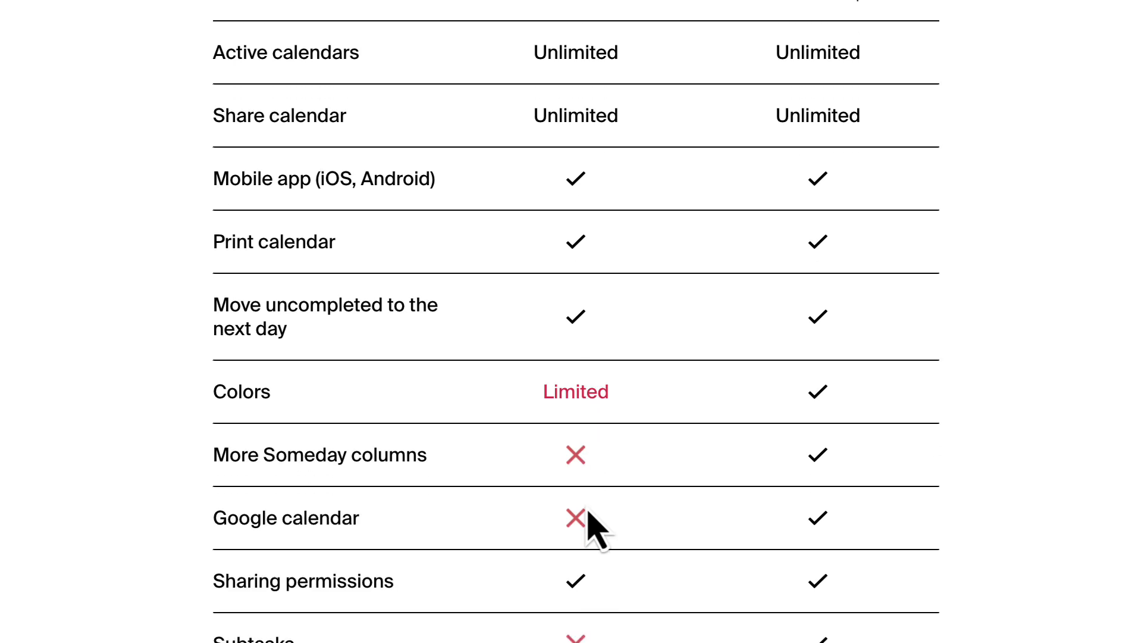
scroll("up", 3)
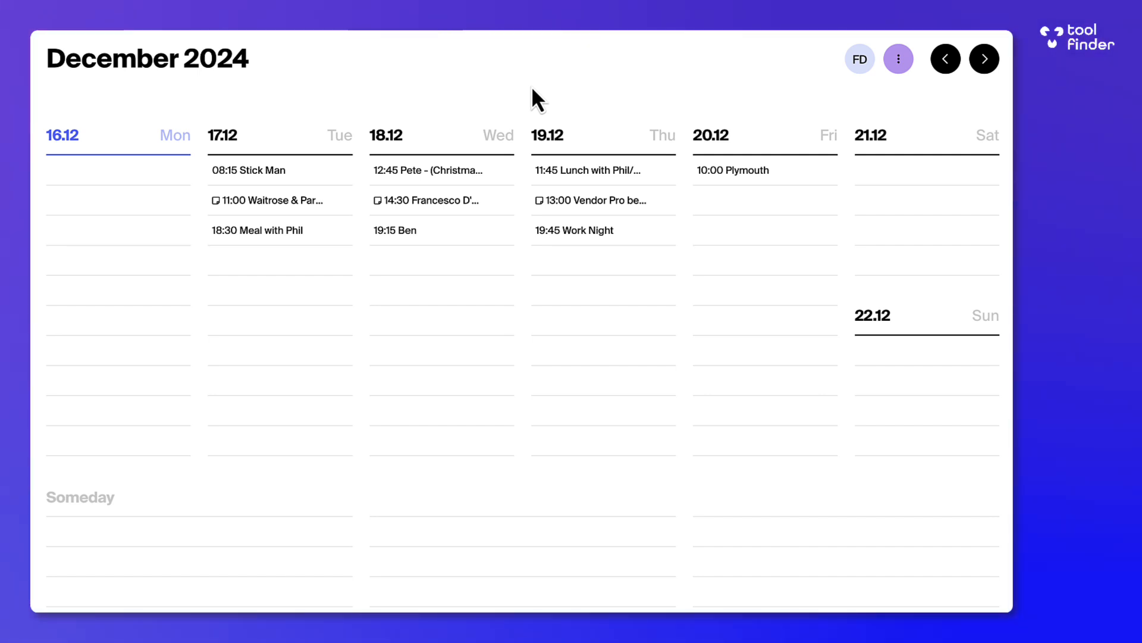
Open the 17 December Stick Man task, view repeat options, and colour it blue
left_click(249, 170)
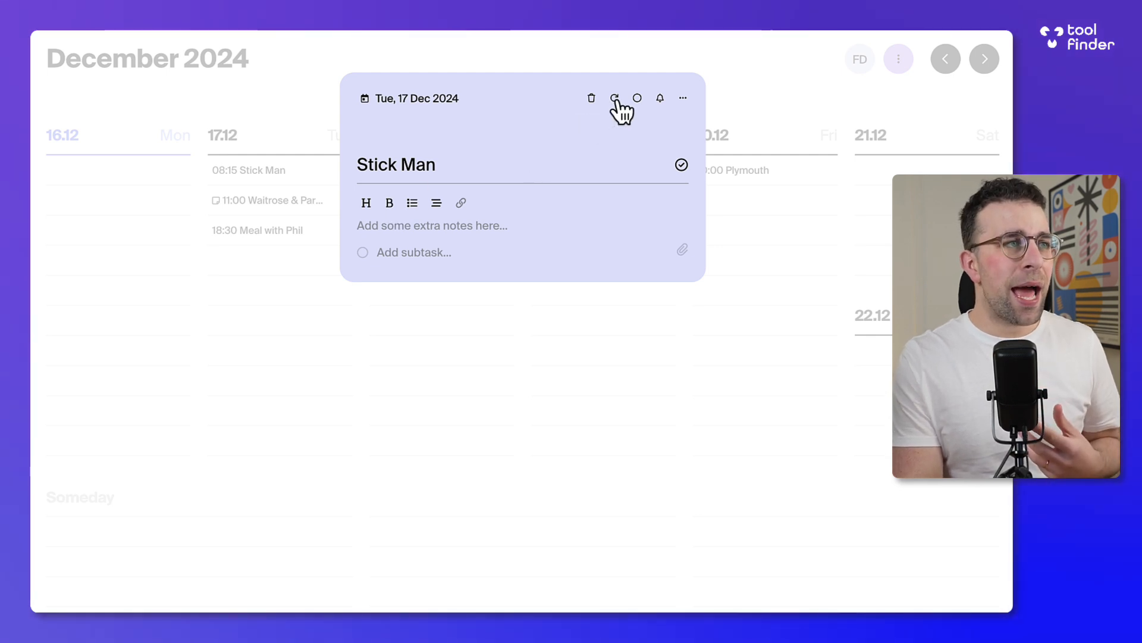
left_click(614, 98)
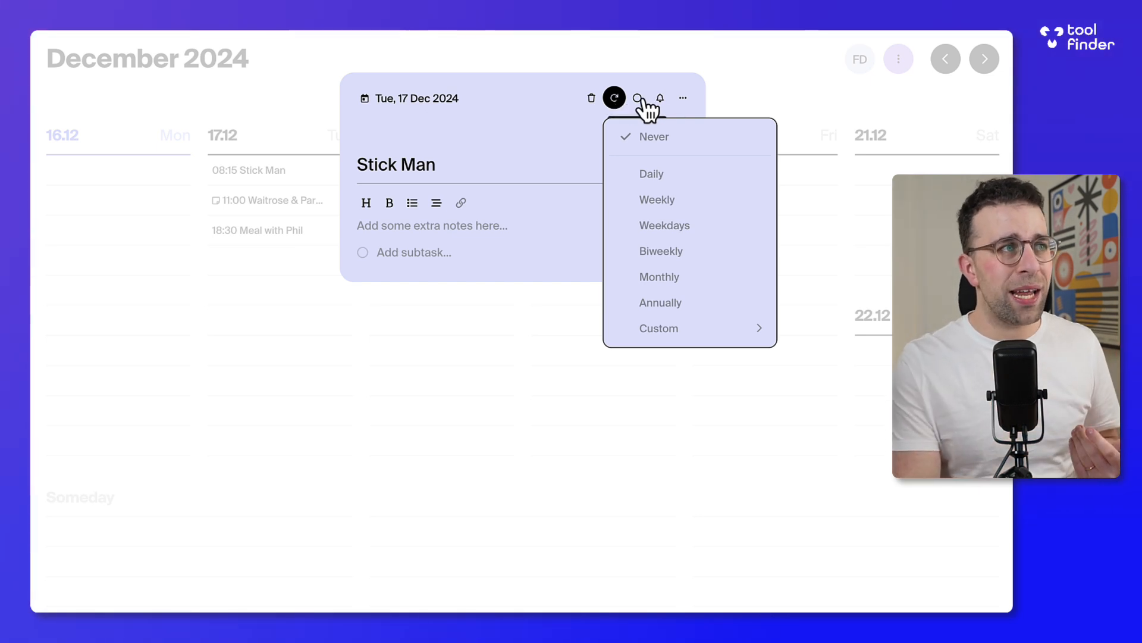
left_click(637, 97)
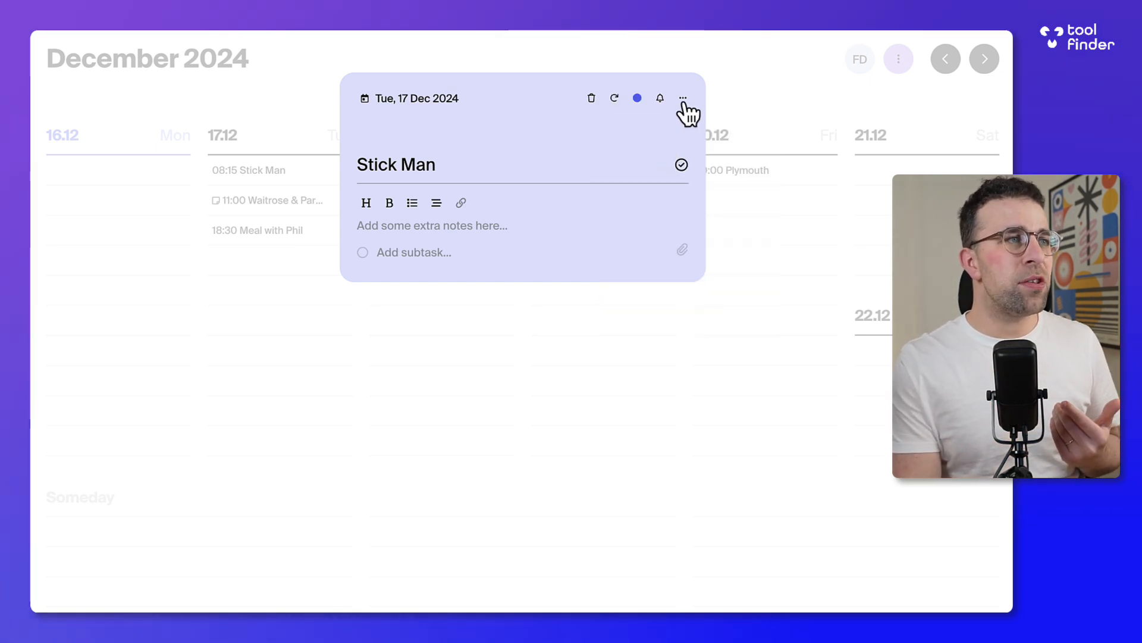
left_click(682, 97)
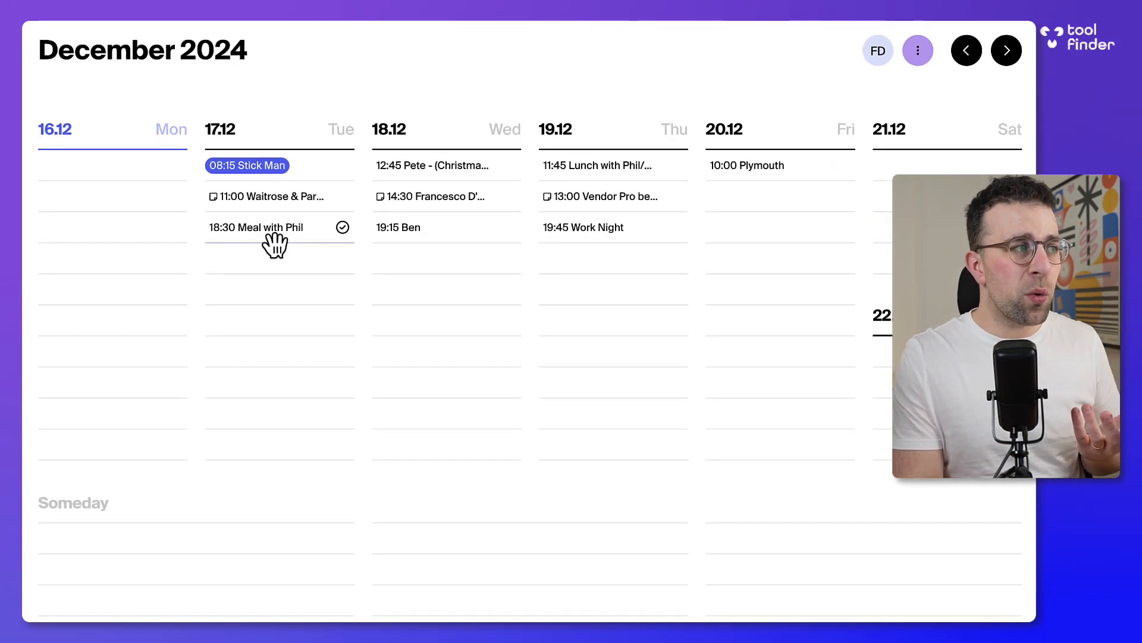
Create a list titled 'Next Week' beside the Someday list
left_click(255, 226)
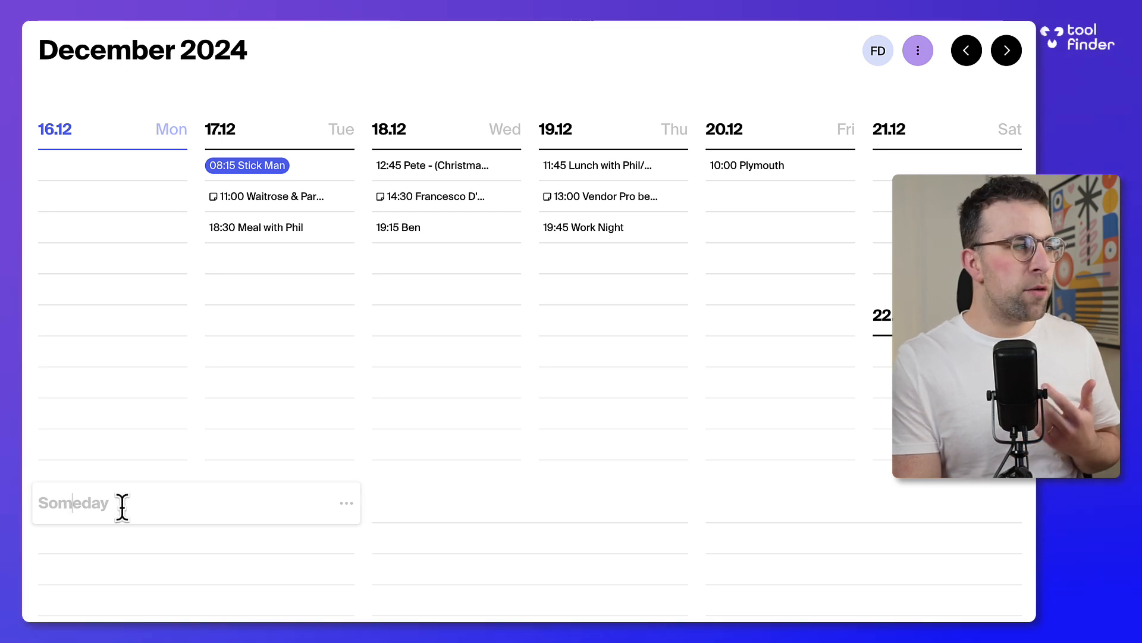
double_click(73, 502)
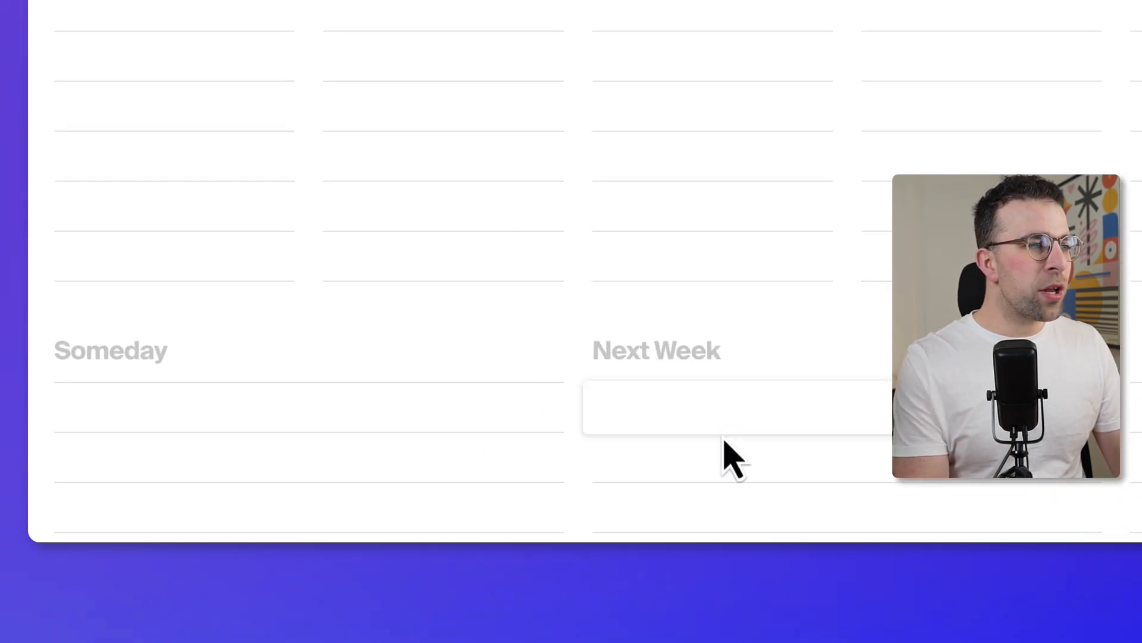
type("Next Week ABC")
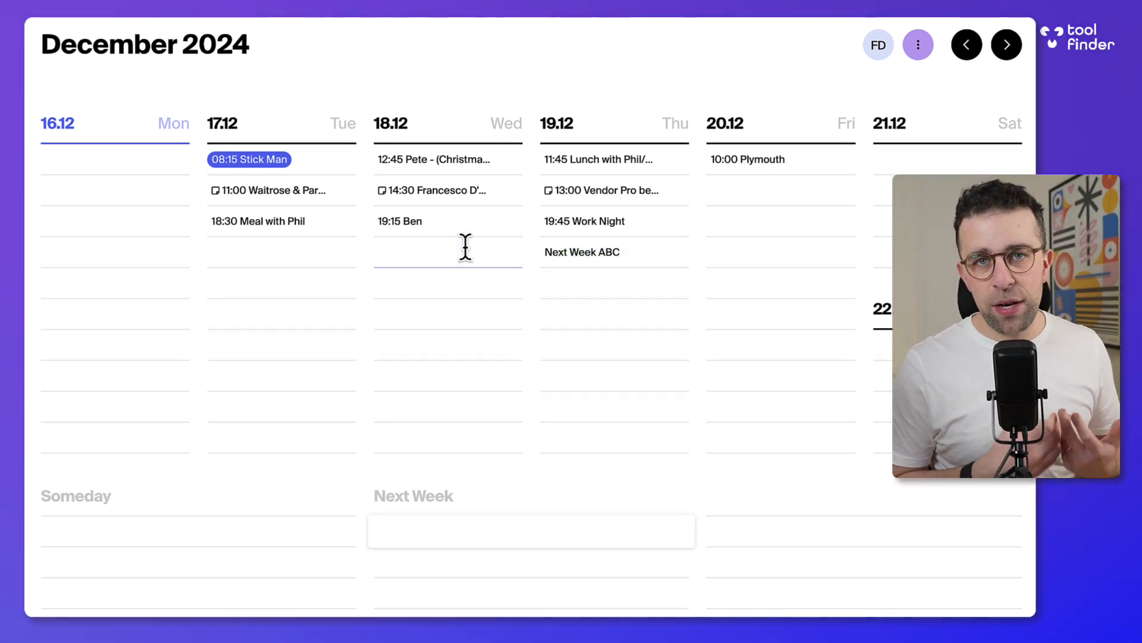
Peek at the empty following week, then return to 16–22 December
left_click(1006, 44)
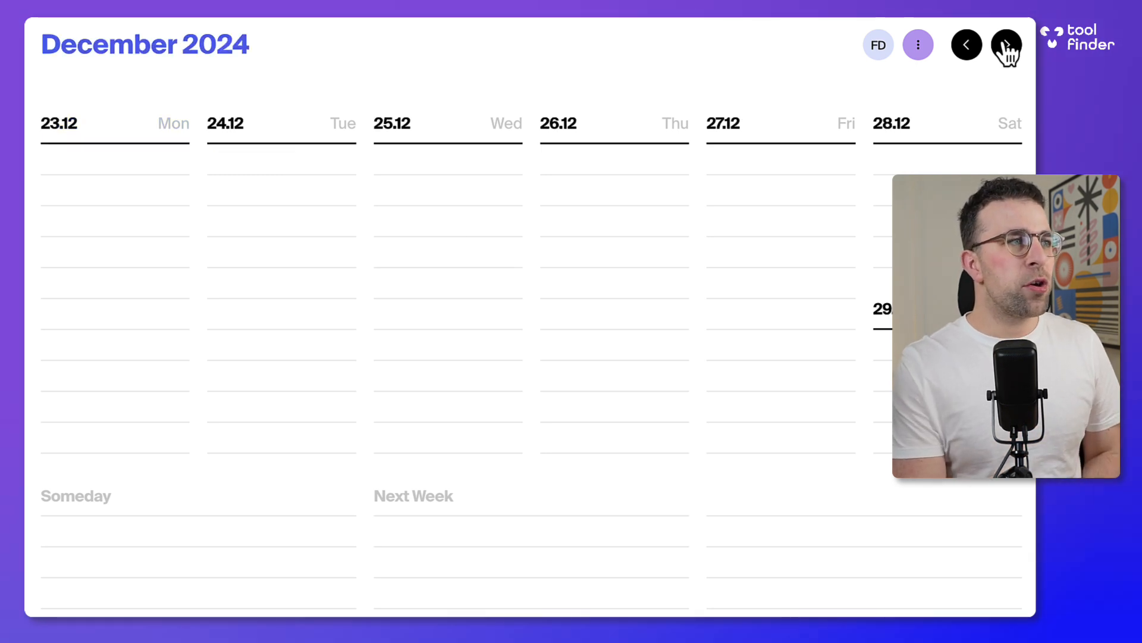
left_click(967, 44)
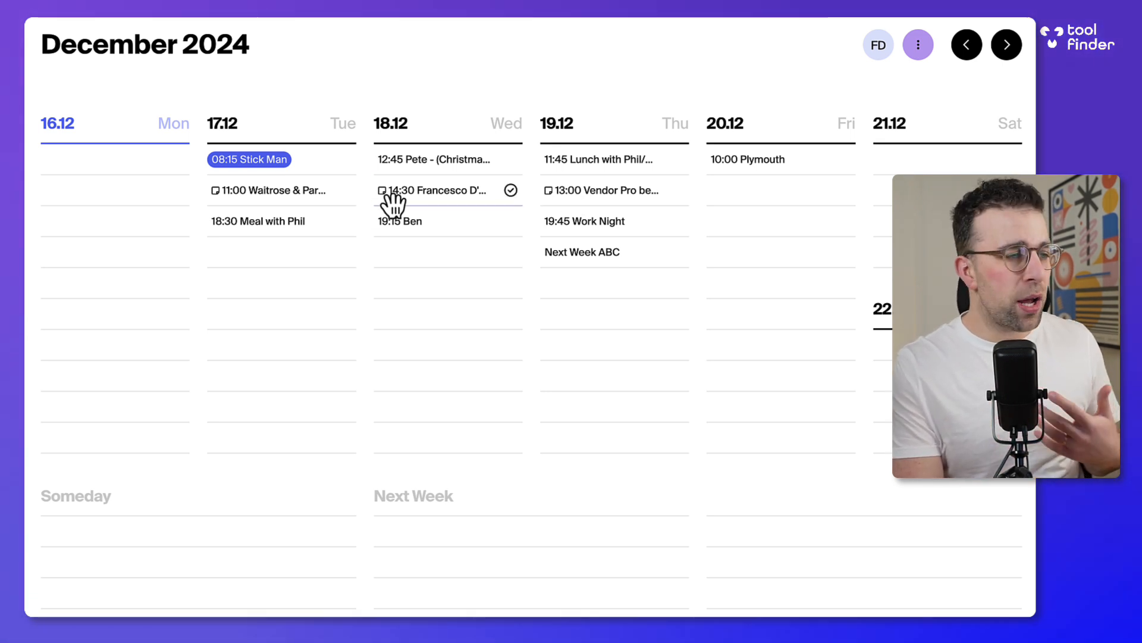
mouse_move(878, 45)
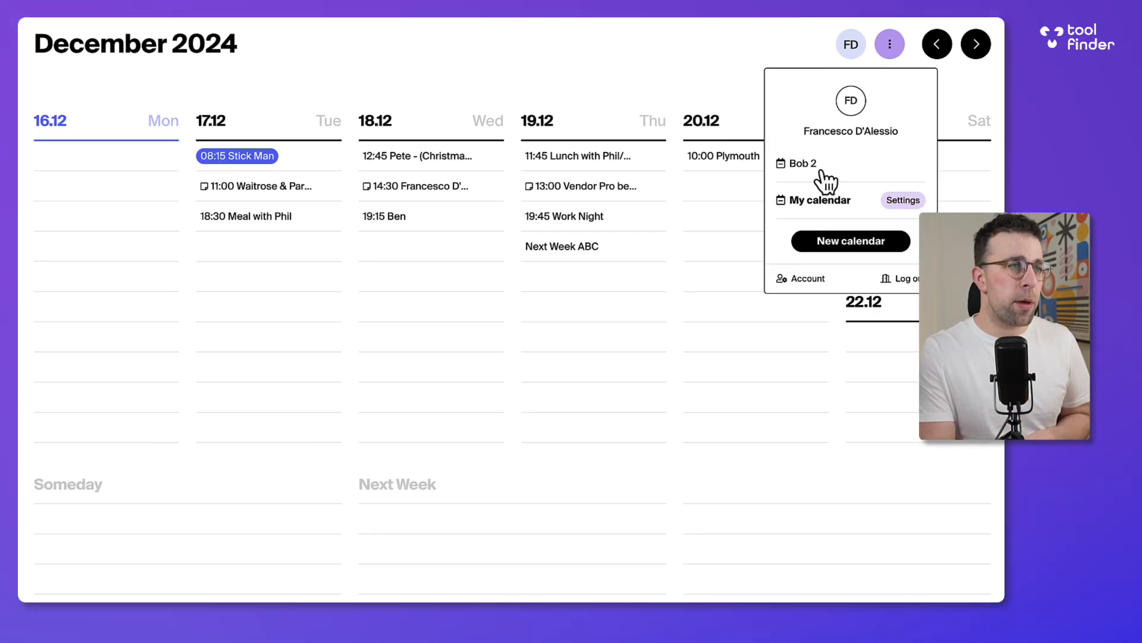
Toggle Sort completed tasks in My calendar's settings
left_click(902, 200)
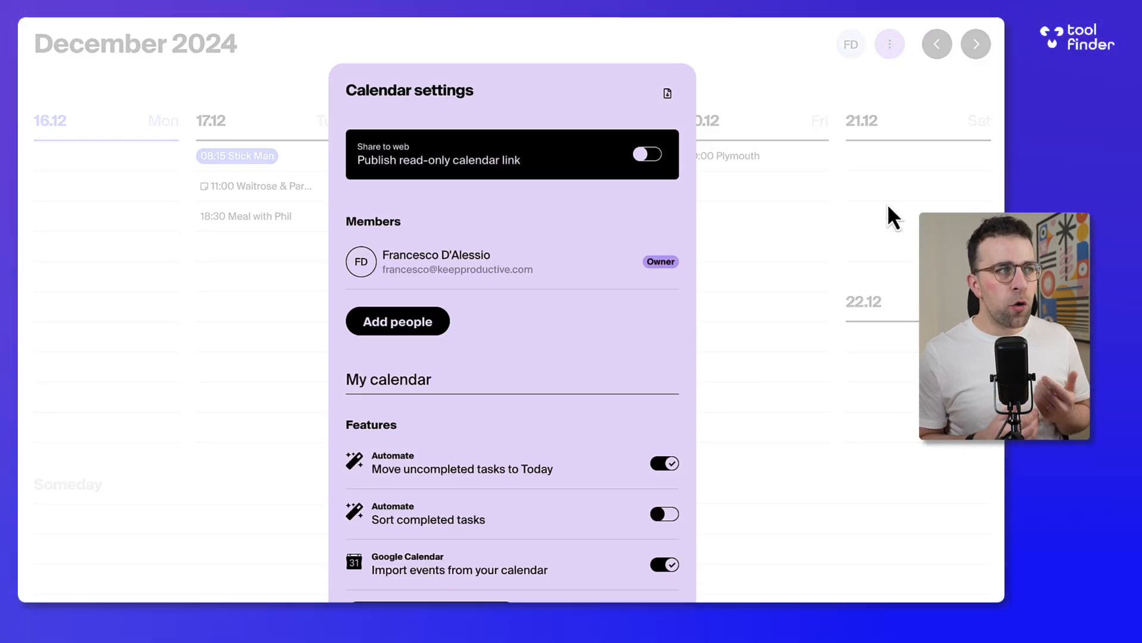
scroll("down", 3)
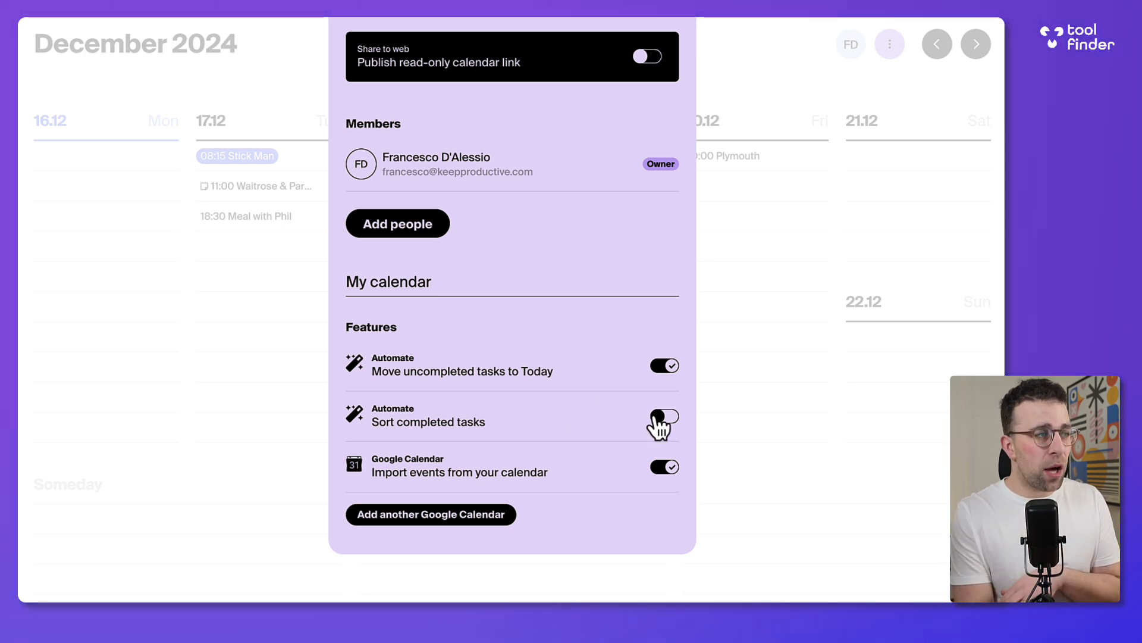
left_click(889, 43)
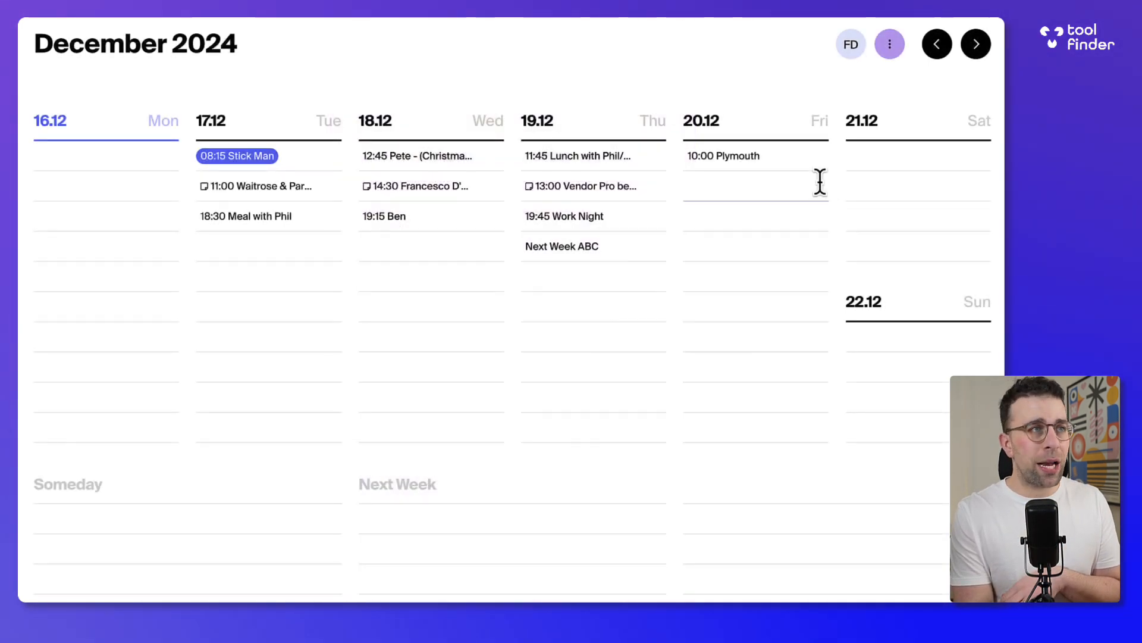
Use the Someday column's ••• menu to add a column, starting a blank Wednesday entry
scroll("down", 3)
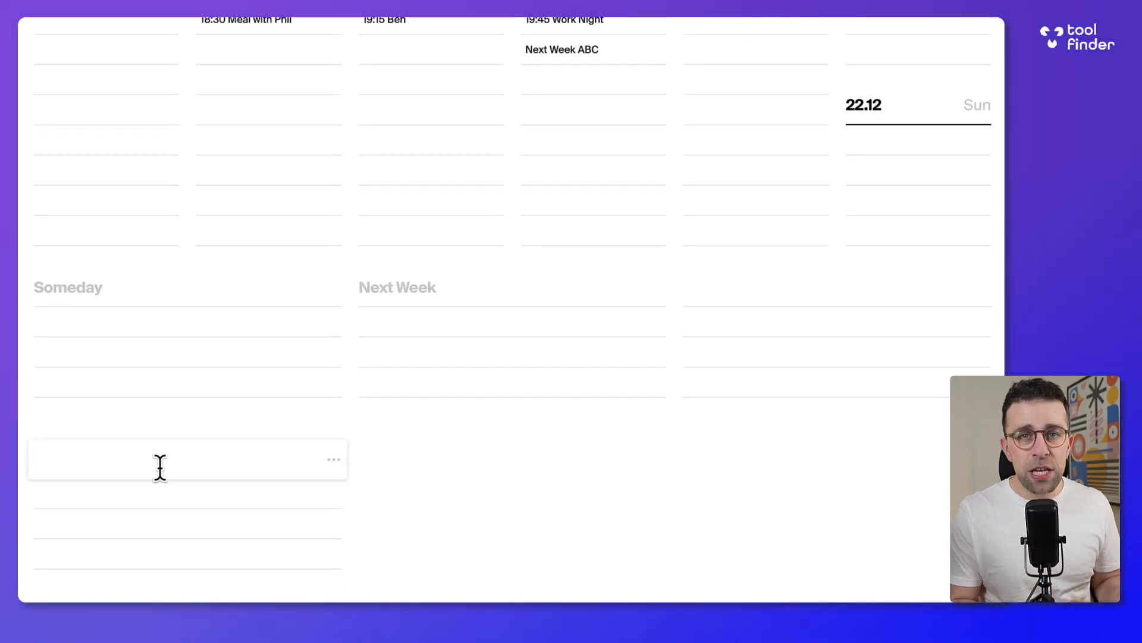
left_click(334, 459)
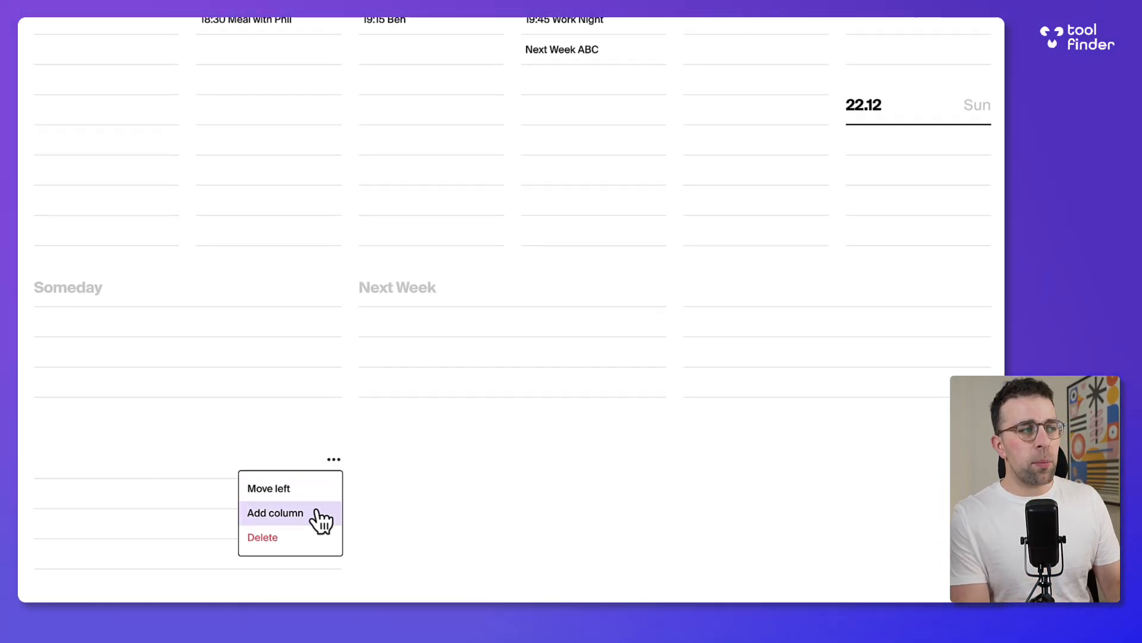
left_click(275, 513)
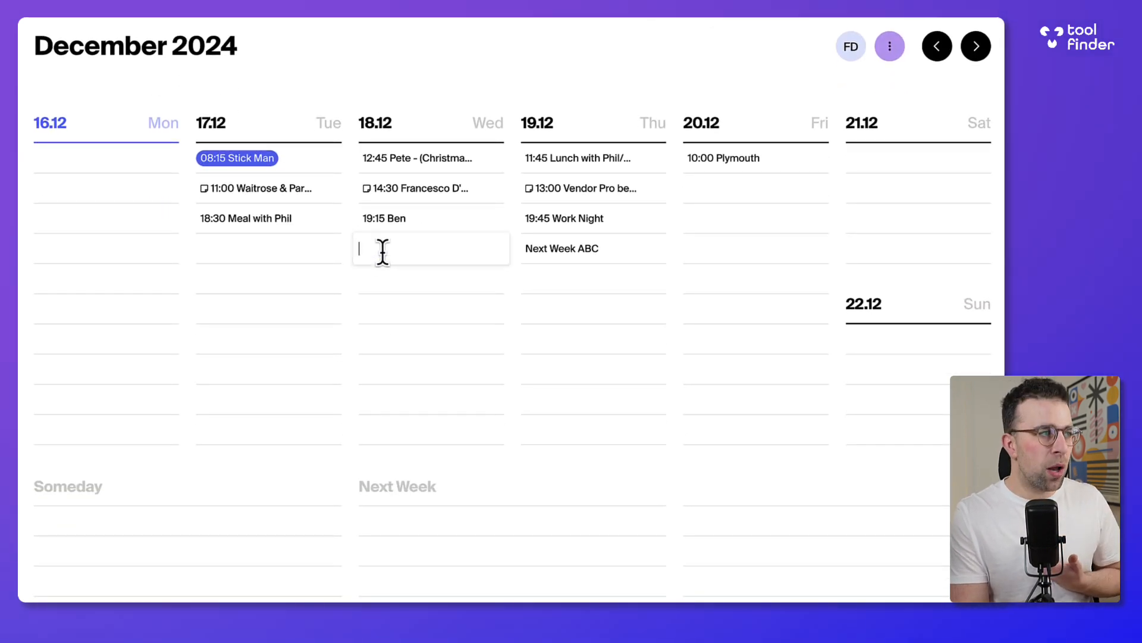
Add 'Evening' under Ben on Wednesday 18 December, with 'evenings' typed as a subtask
type("Evening")
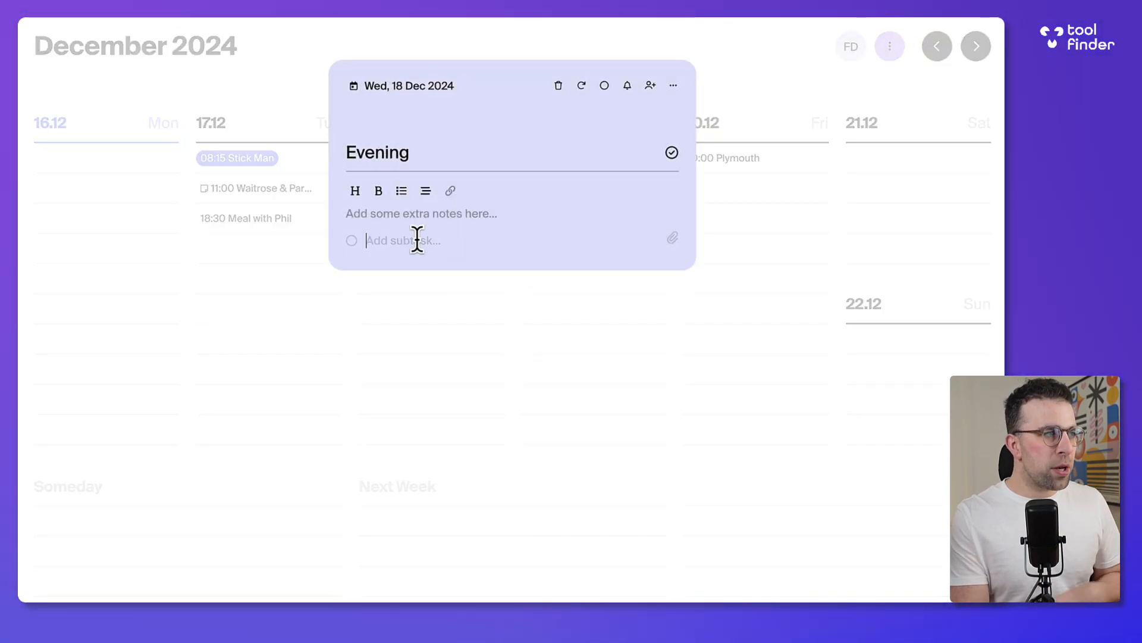
type("evenings")
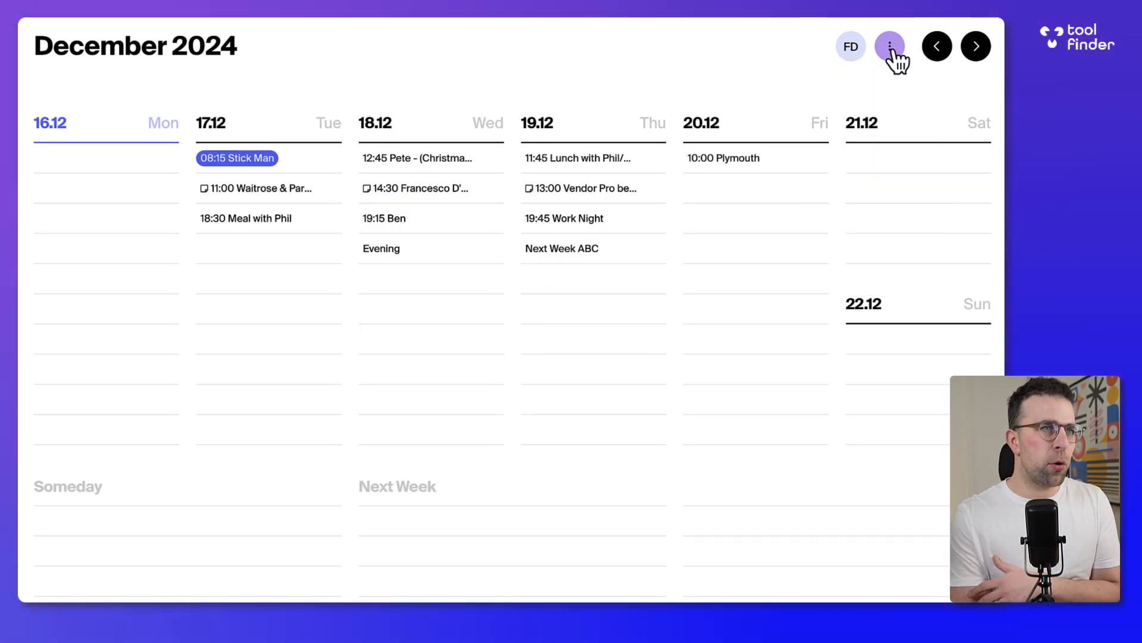
left_click(889, 46)
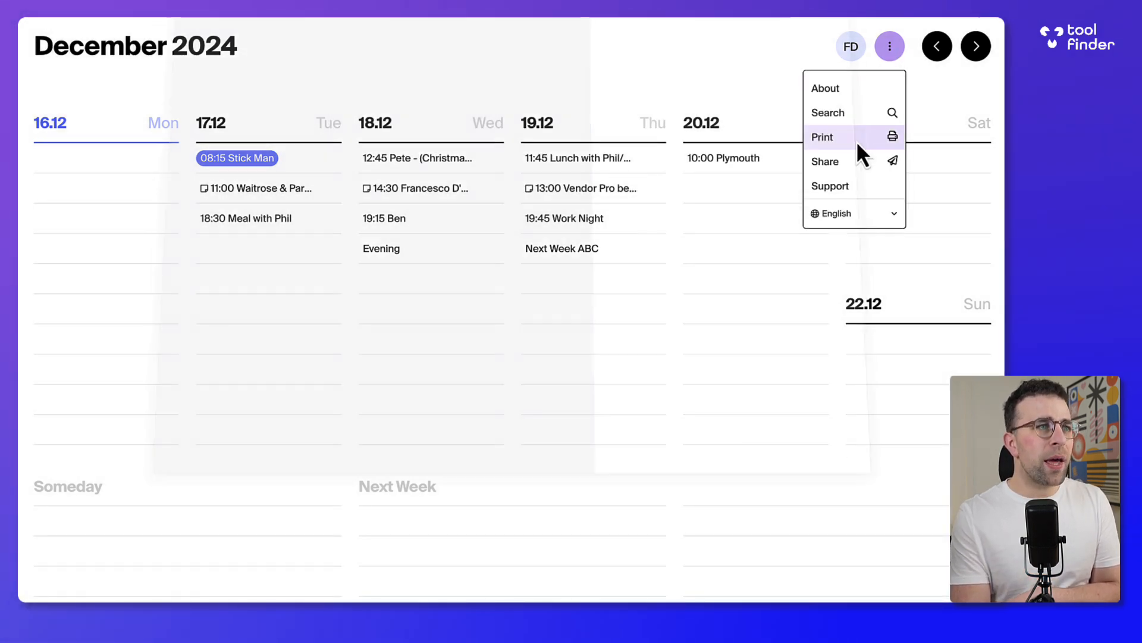
left_click(823, 137)
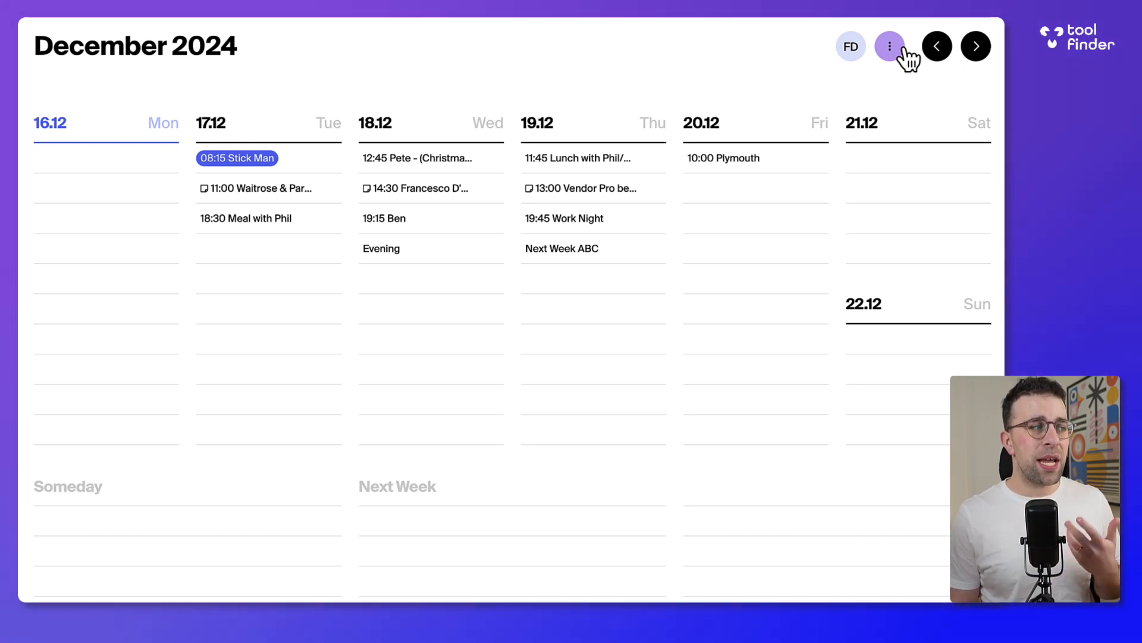
mouse_move(451, 458)
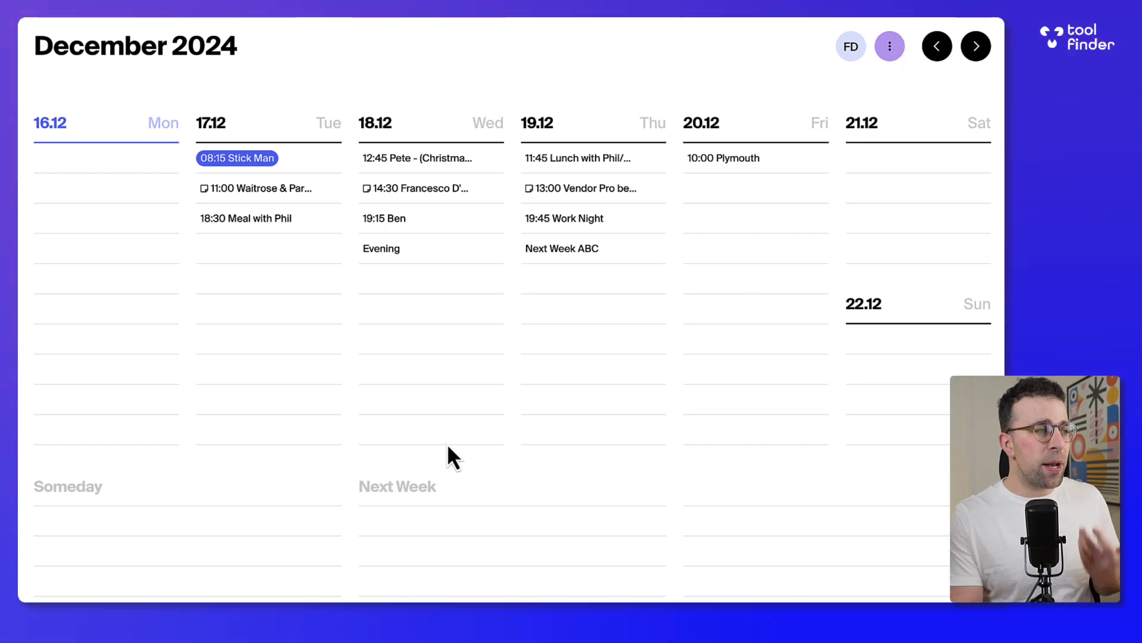